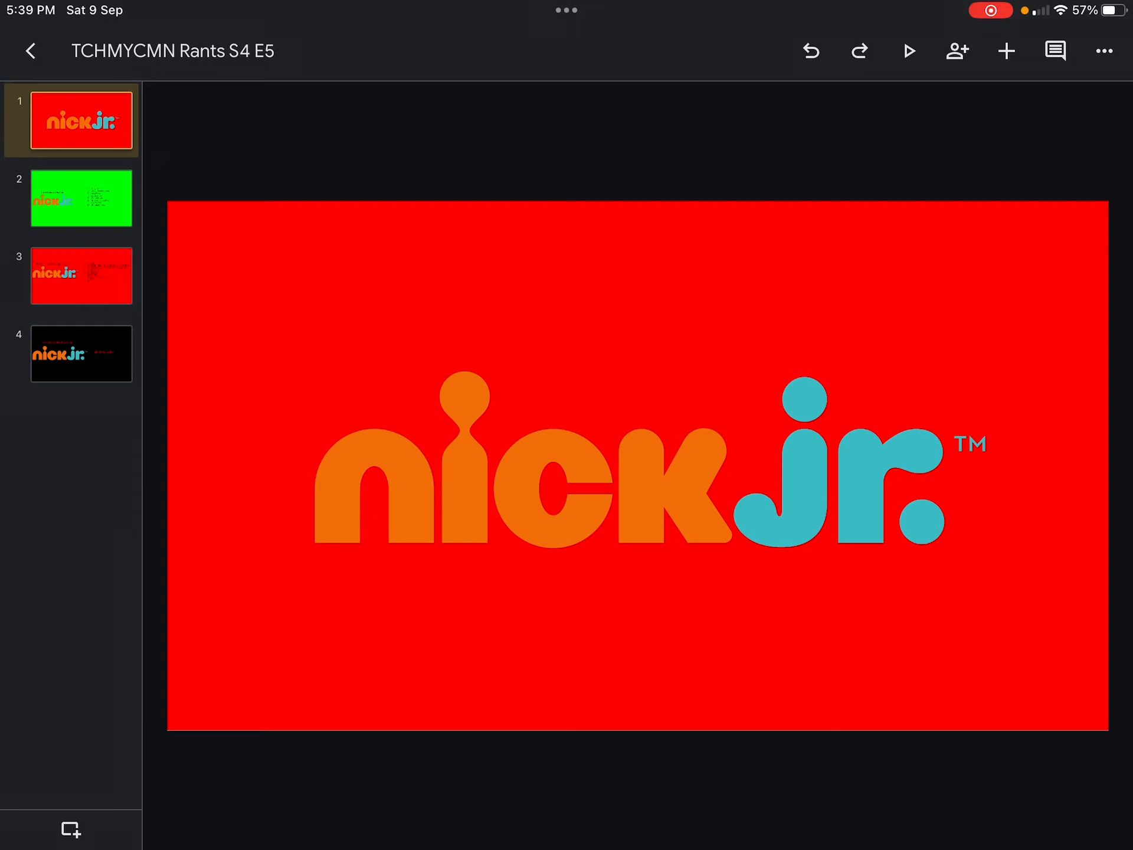
- Open slide 2, the green list of eight liked Nick Jr. shows from Oswald to Rubble & Crew
click(81, 199)
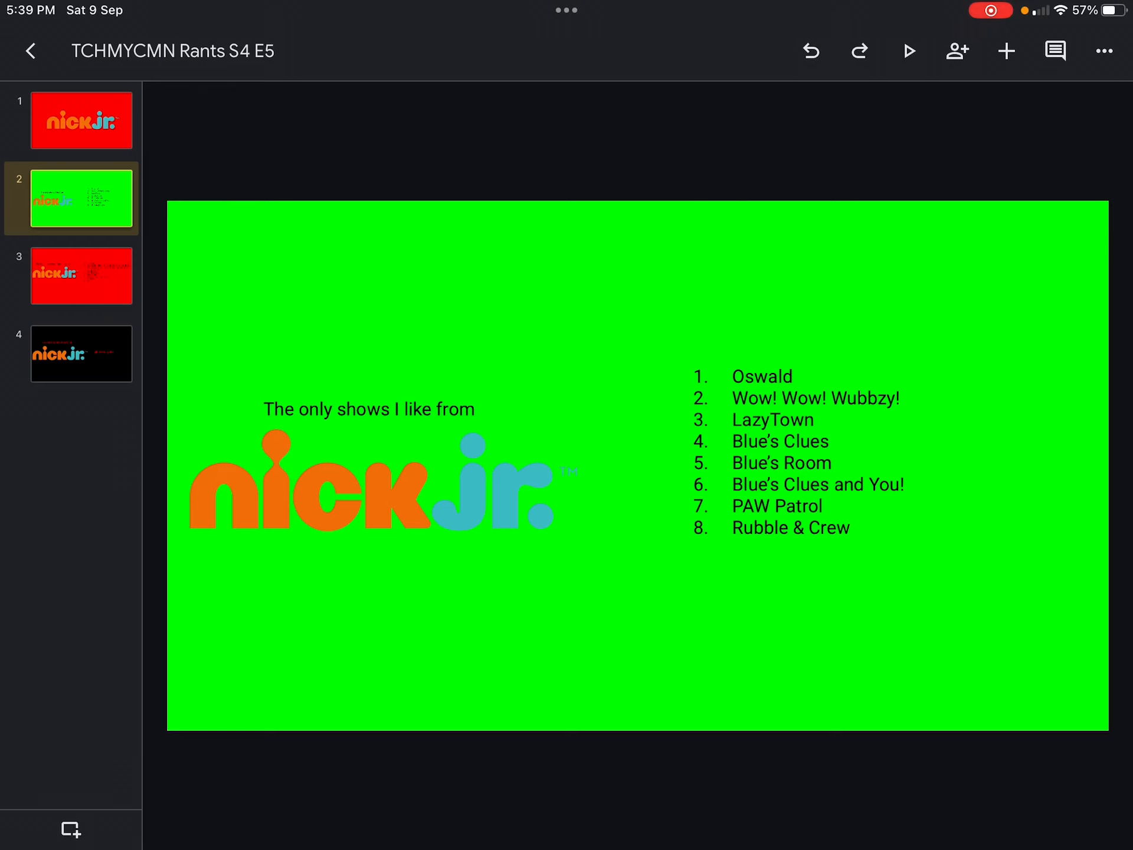
- Open slide 3, the red list of nine bad shows starting with Top Wing
click(81, 276)
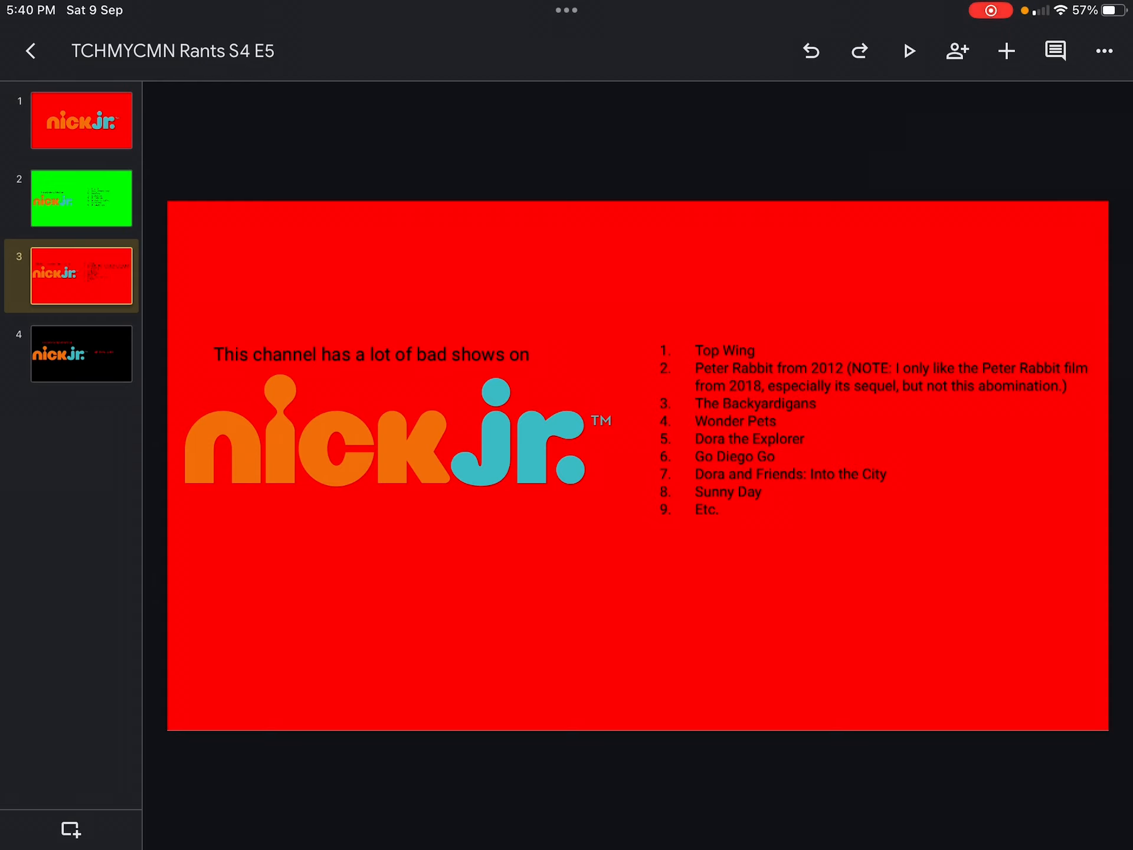
- View slide 4 naming Baby Shark's Big Show the worst, then return to slide 1
click(81, 353)
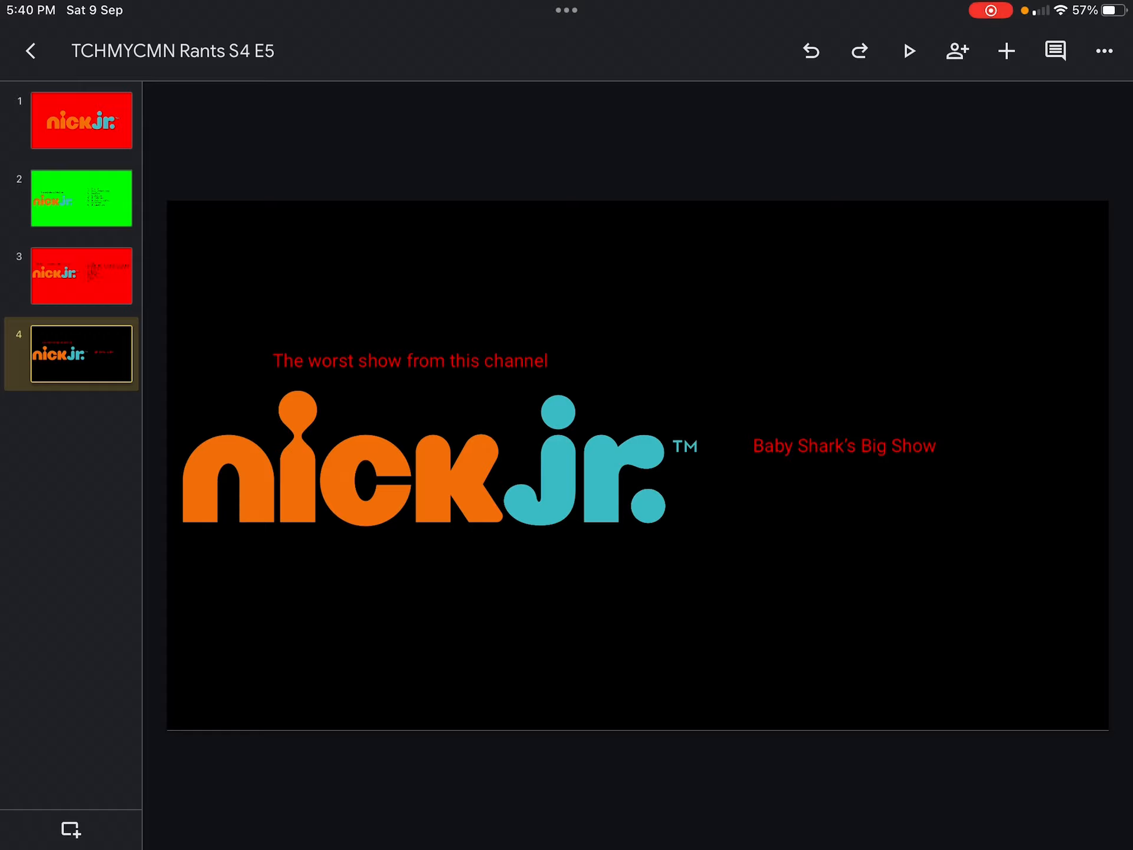
click(81, 120)
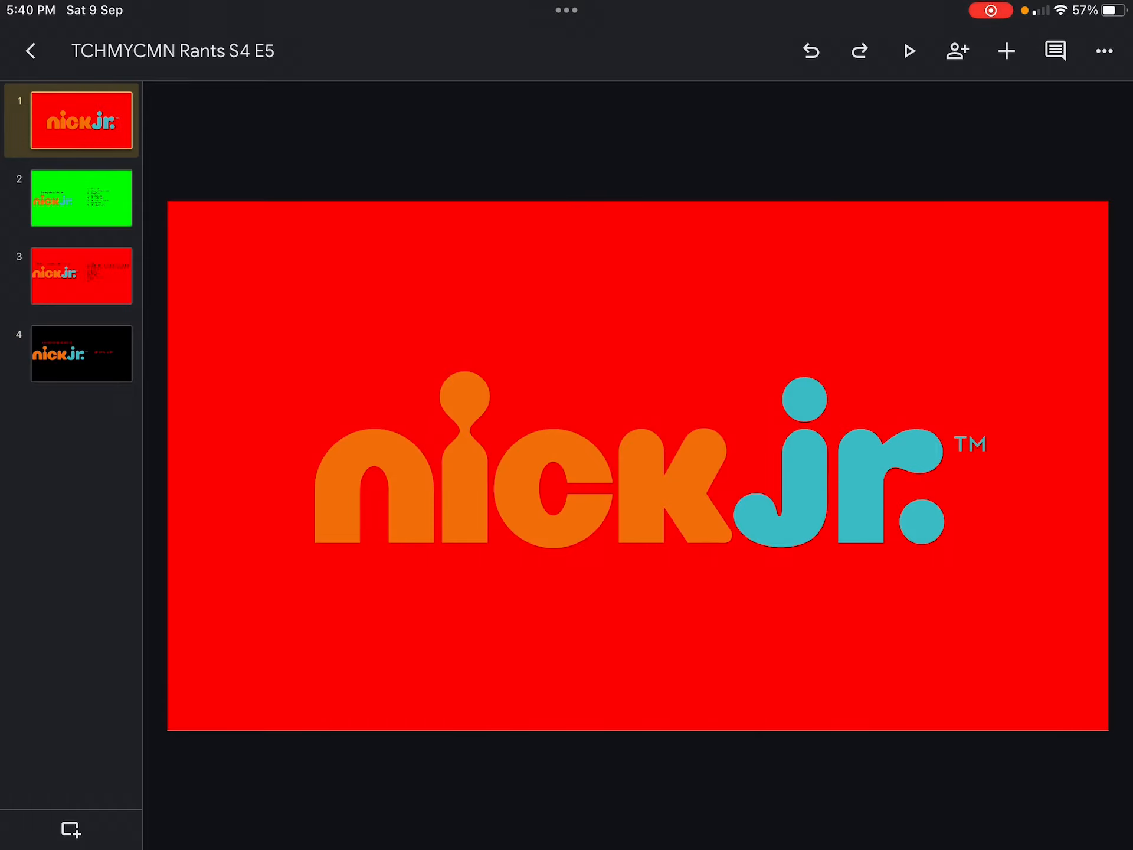